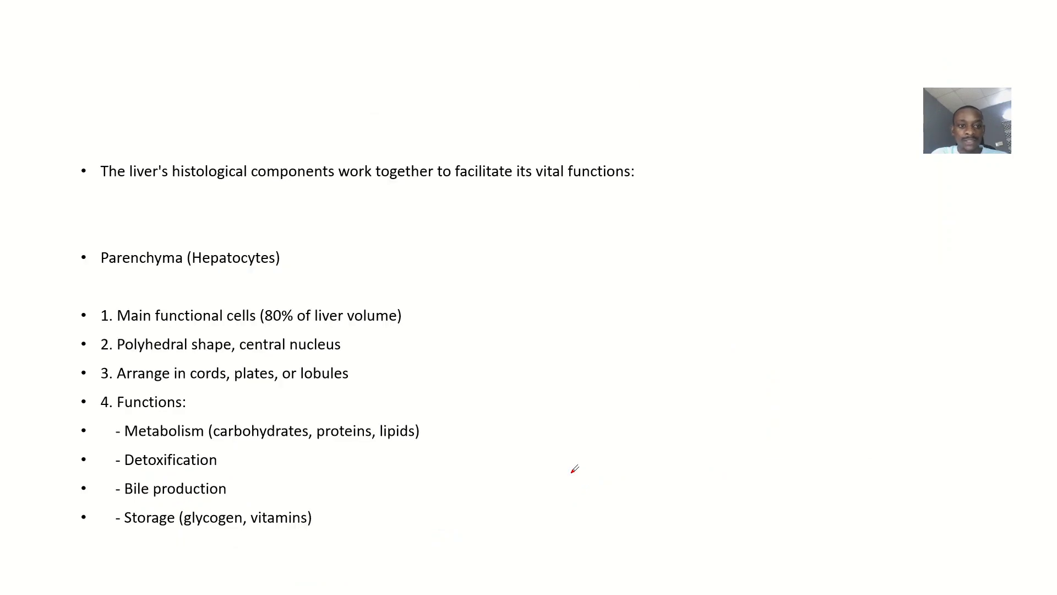
pyautogui.moveTo(296, 271)
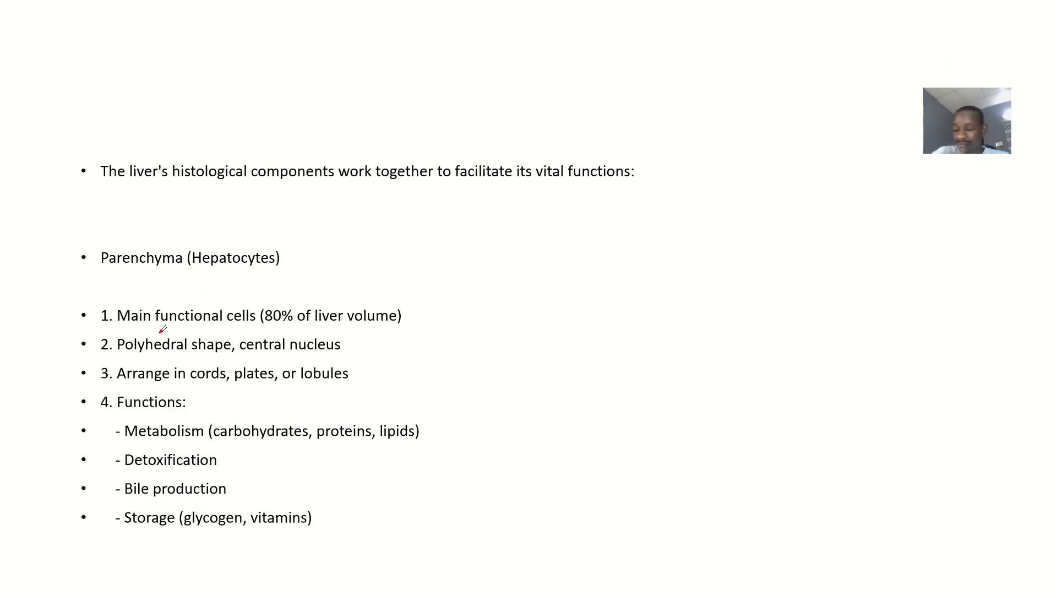
# - Draw red pen underlines beneath 'Main functional cells (80% of liver volume)' and another parenchyma key term
pyautogui.moveTo(138, 327); pyautogui.dragTo(306, 328)
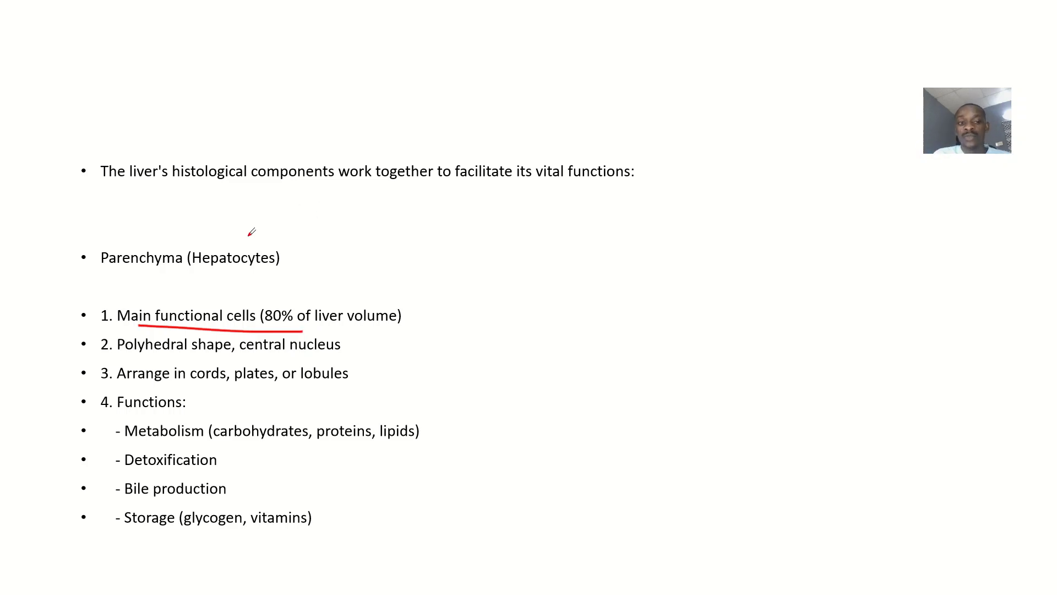
pyautogui.moveTo(138, 271); pyautogui.dragTo(270, 270)
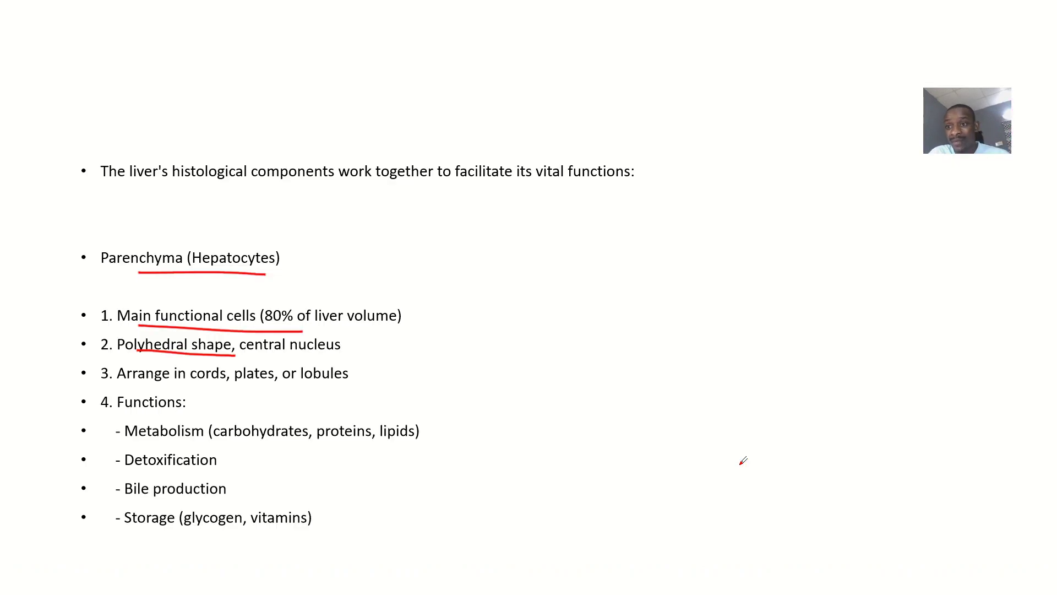
pyautogui.moveTo(388, 468)
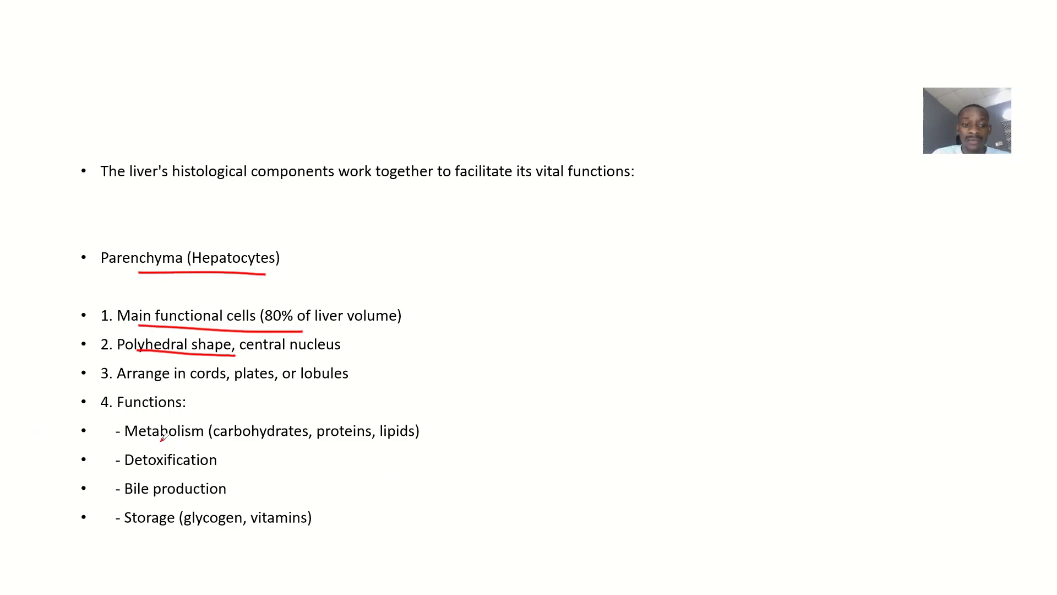
# - Underline 'Metabolism (carbohydrates', 'Bile production' and 'Storage (glycogen, vitamins)' in red, plus a vertical ink stroke
pyautogui.moveTo(145, 440); pyautogui.dragTo(300, 445)
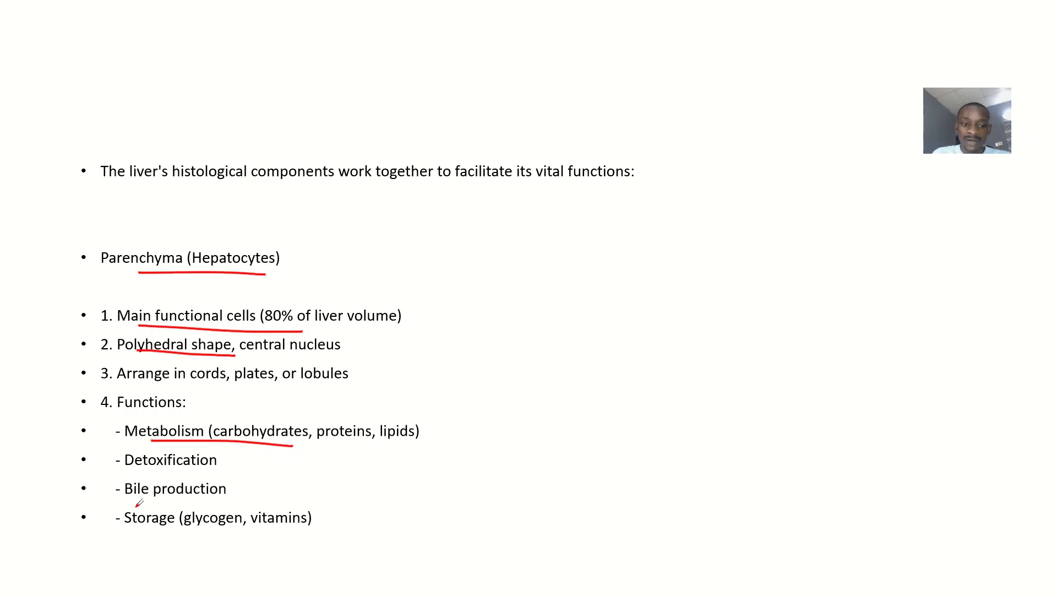
pyautogui.moveTo(125, 501); pyautogui.dragTo(236, 498)
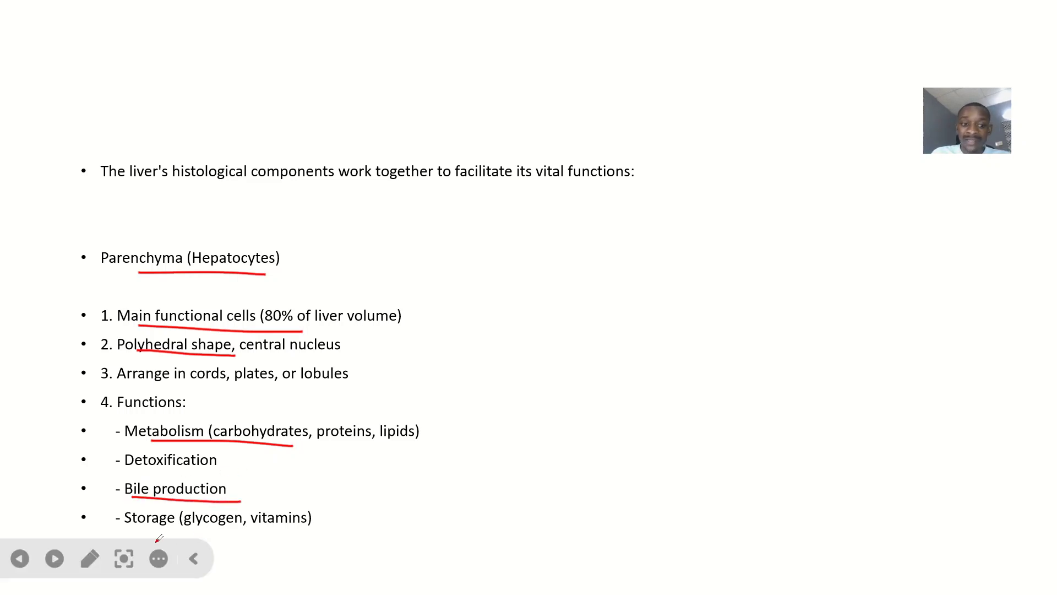
pyautogui.moveTo(127, 529); pyautogui.dragTo(315, 526)
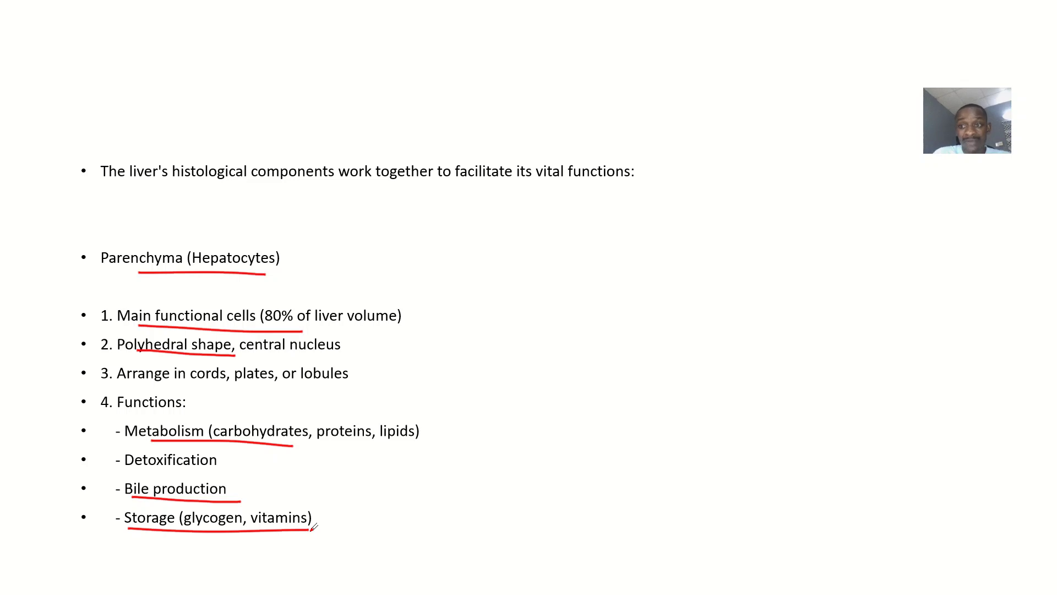
pyautogui.moveTo(75, 351)
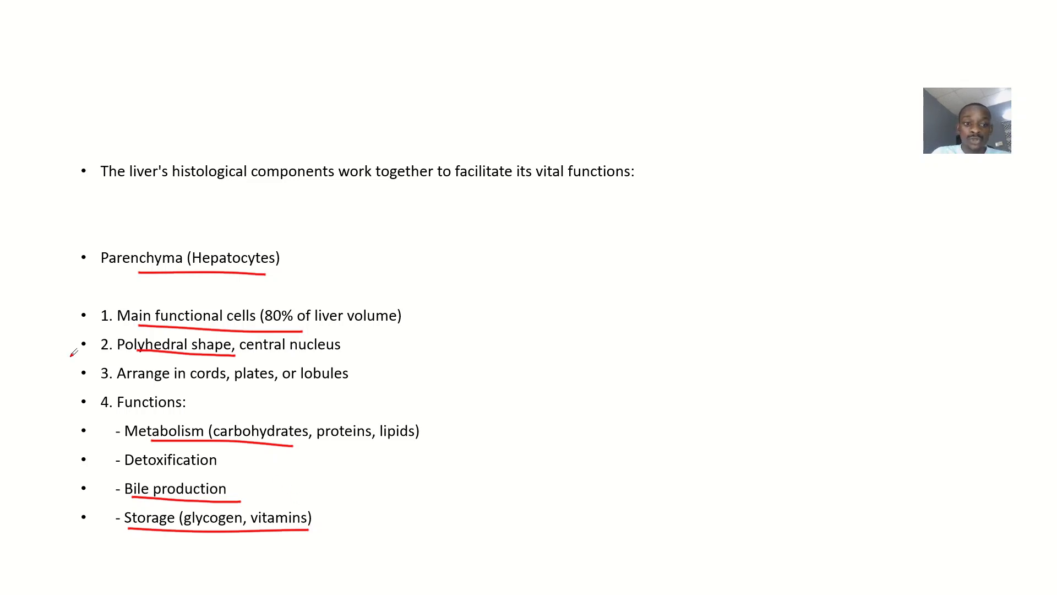
pyautogui.moveTo(76, 313); pyautogui.dragTo(78, 388)
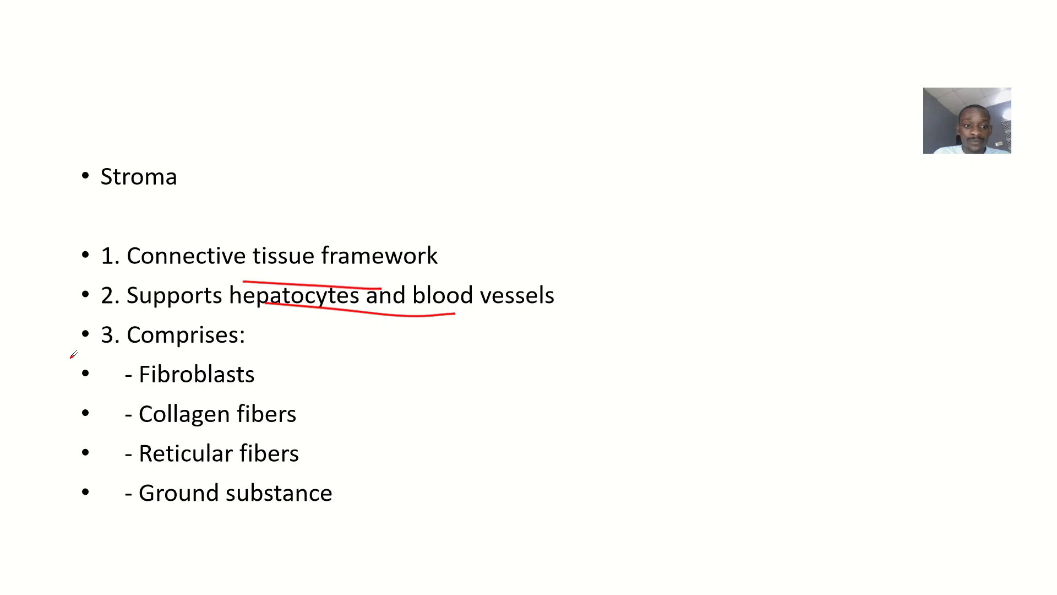
# - Draw a red ink stroke on the Stroma slide near 'hepatocytes and blood vessels'
pyautogui.moveTo(74, 355); pyautogui.dragTo(54, 509)
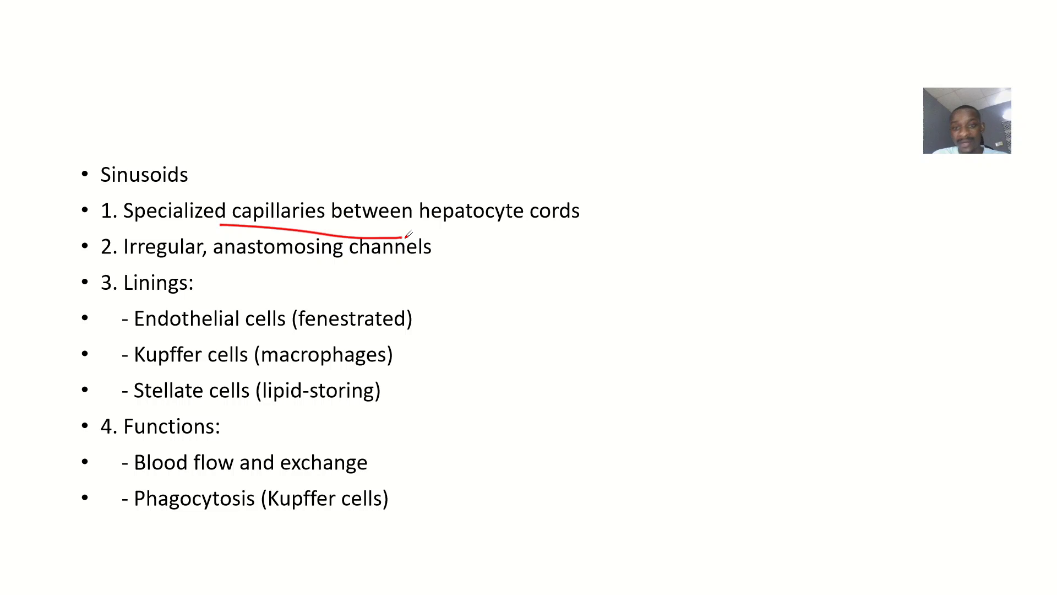
# - Underline 'Irregular, anastomosing', 'Endothelial cells', 'Stellate cells' and the blood flow line in red
pyautogui.moveTo(178, 266); pyautogui.dragTo(306, 263)
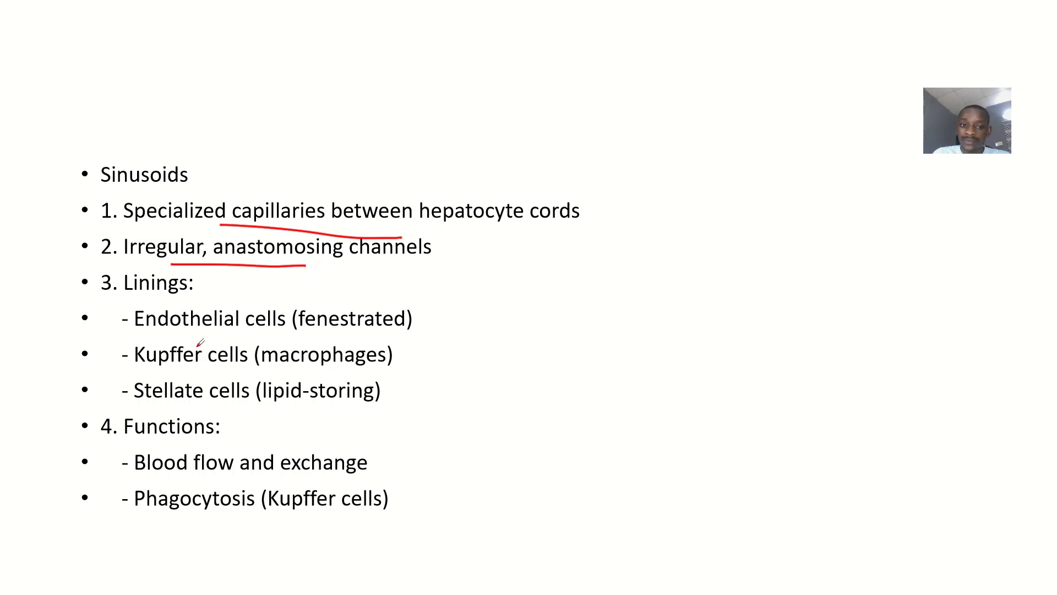
pyautogui.moveTo(177, 337); pyautogui.dragTo(216, 336)
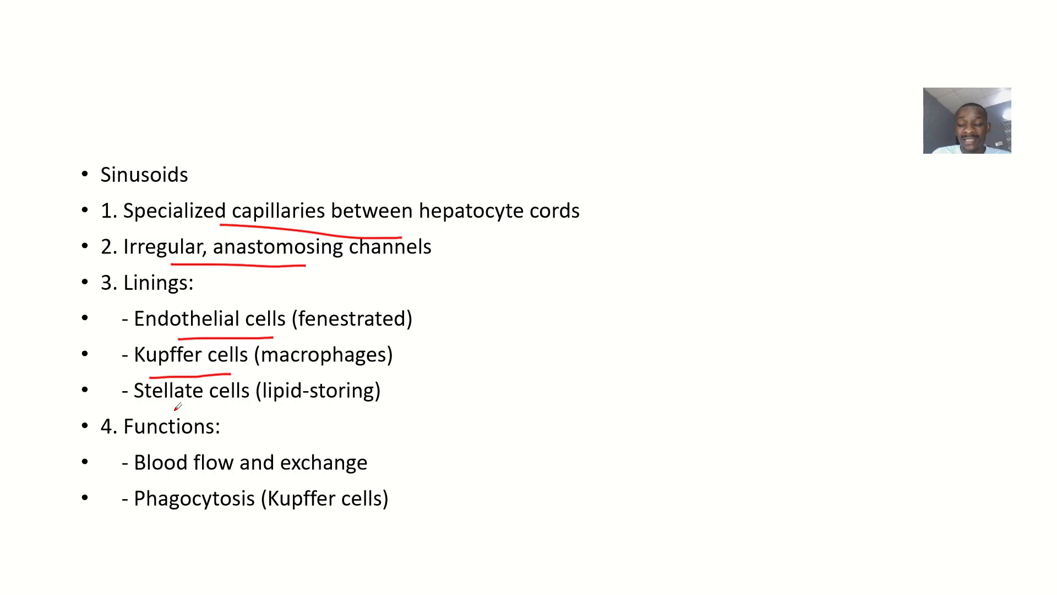
pyautogui.moveTo(175, 411); pyautogui.dragTo(273, 417)
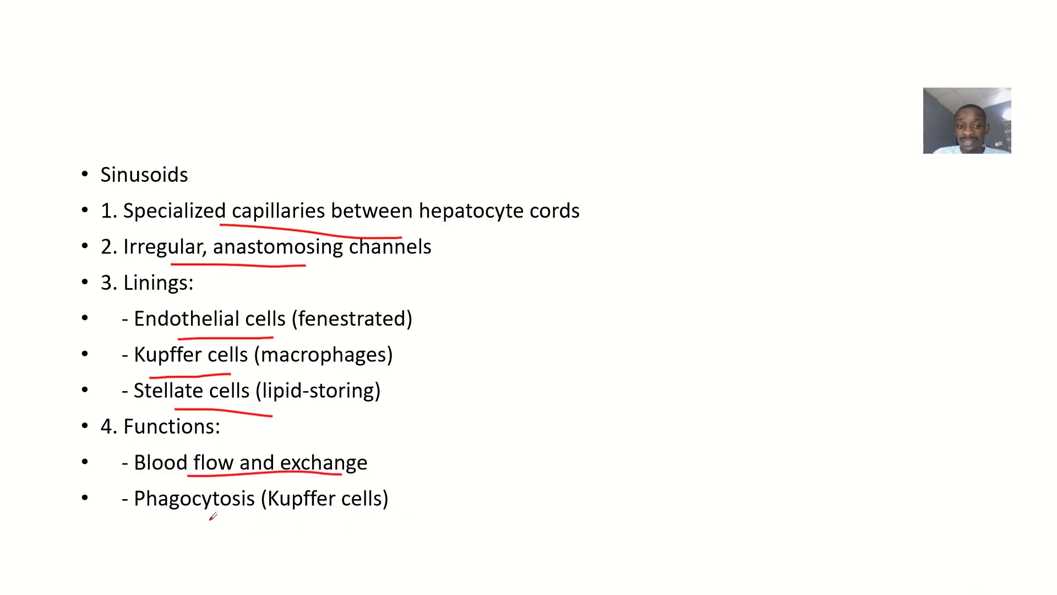
pyautogui.moveTo(182, 519); pyautogui.dragTo(303, 522)
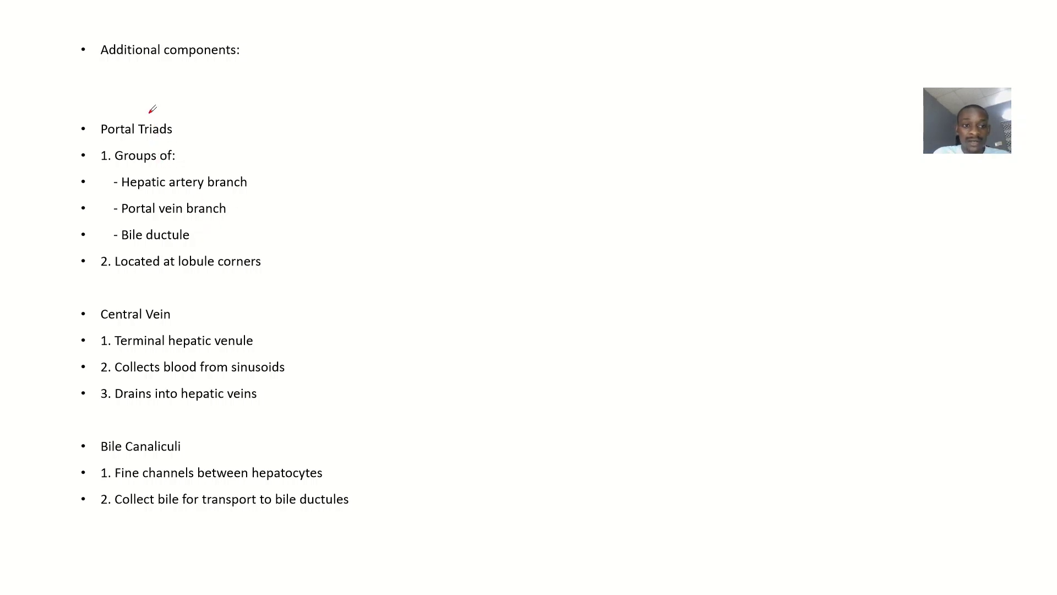
# - Draw a red curve partly circling the 'Portal Triads' heading
pyautogui.moveTo(162, 111); pyautogui.dragTo(135, 142)
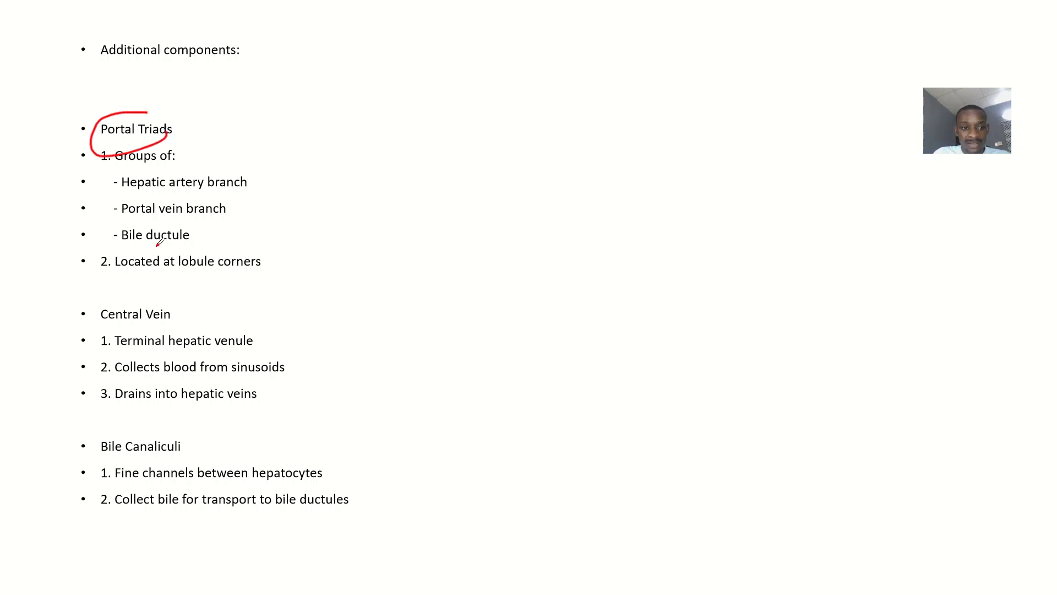